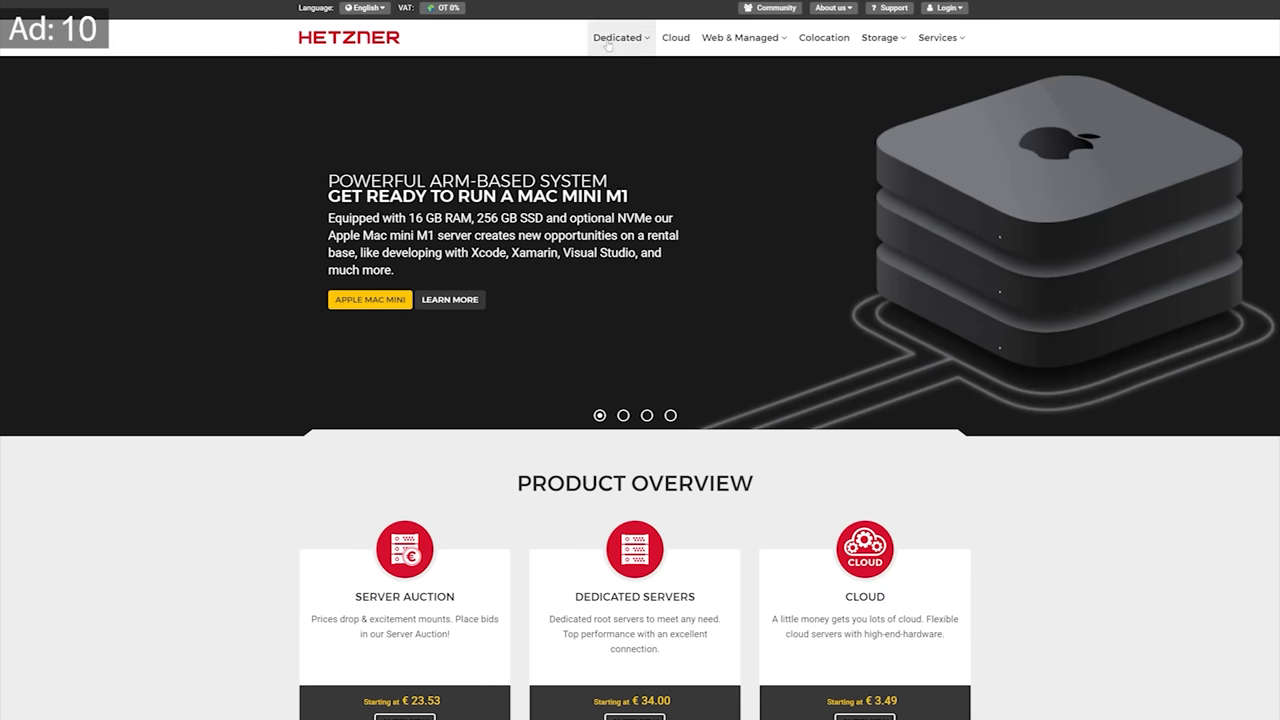
Show Hetzner's AX-line dedicated server offers with prices and hardware specs
click(614, 36)
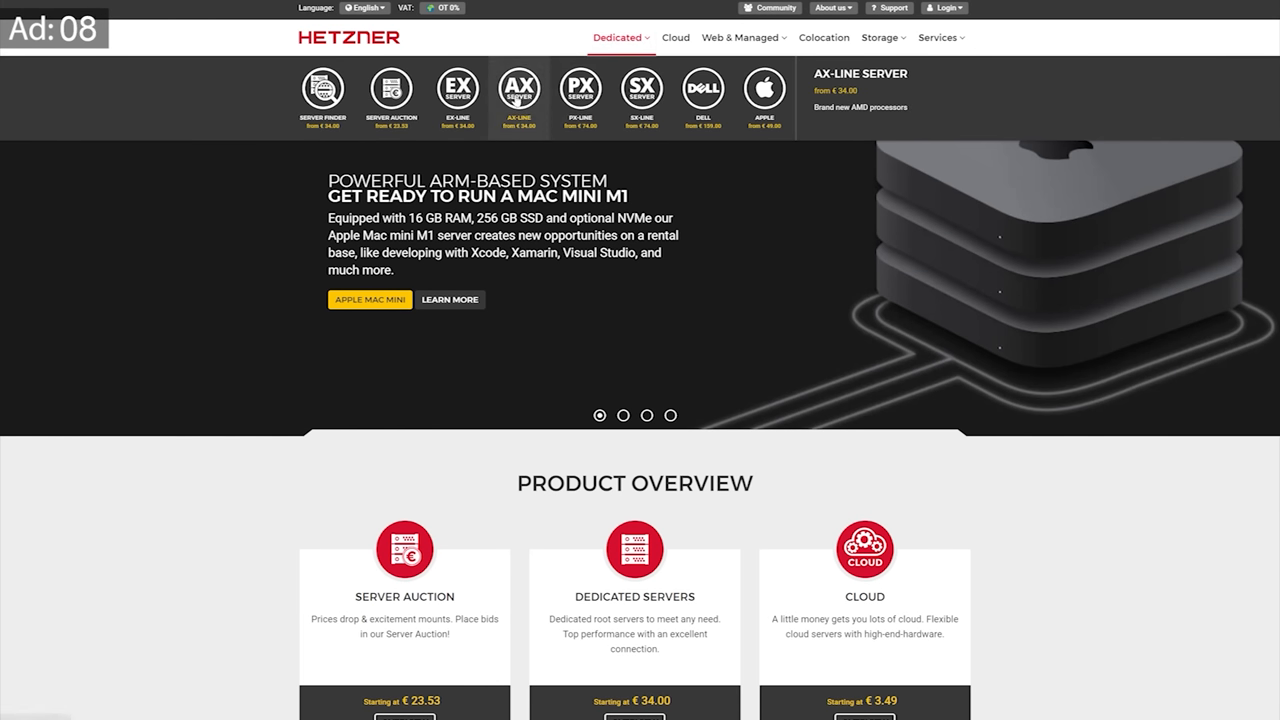
click(518, 82)
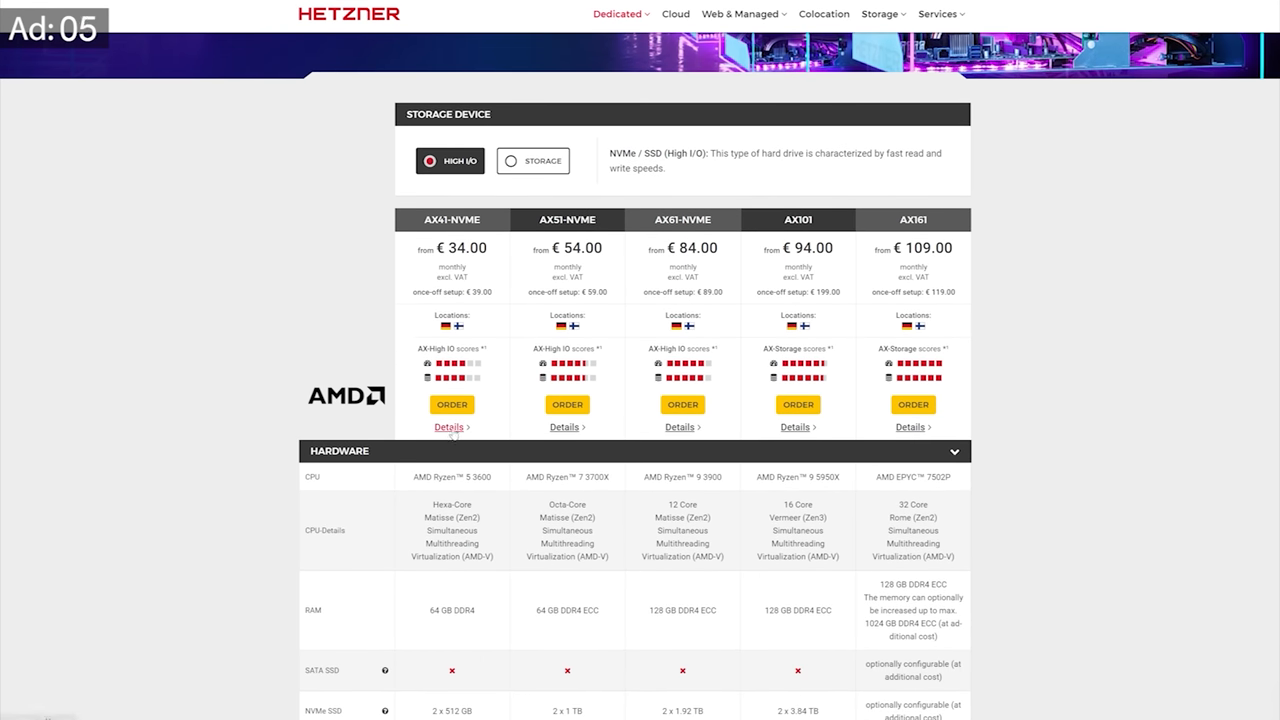
click(448, 428)
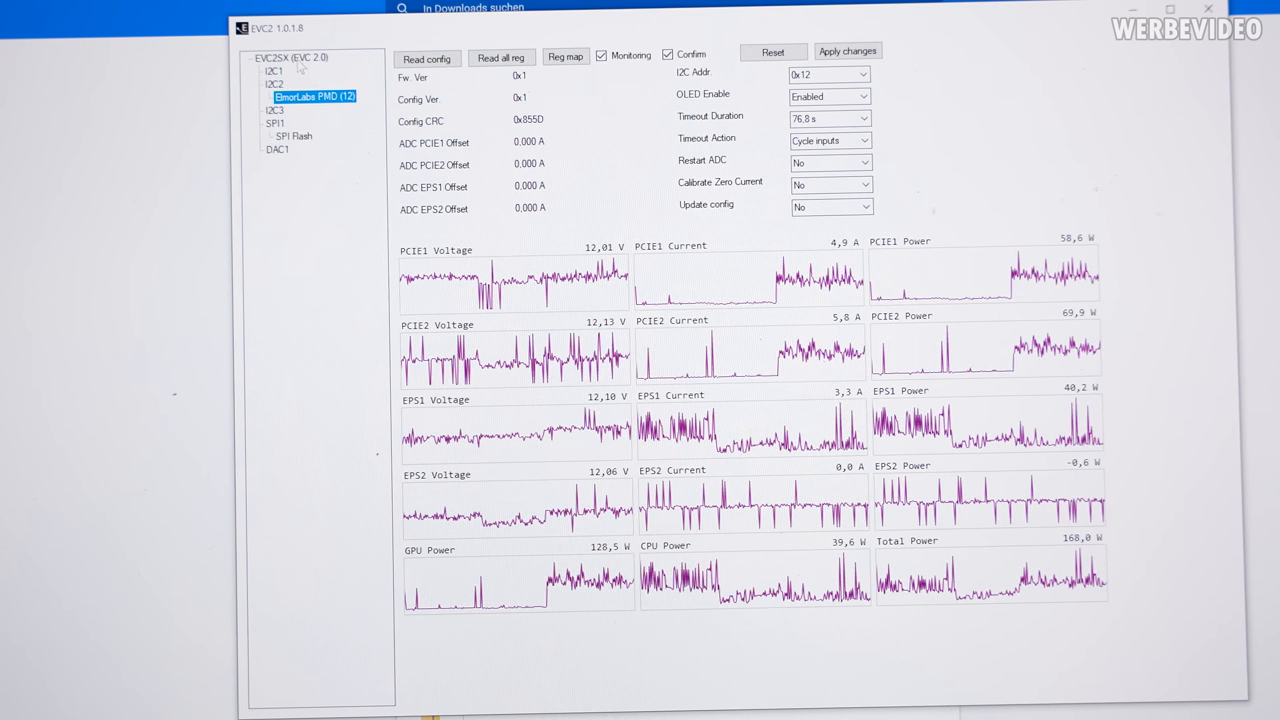
Select the EVC2SX root node and open the Data Logger dialog in CSV mode
click(292, 56)
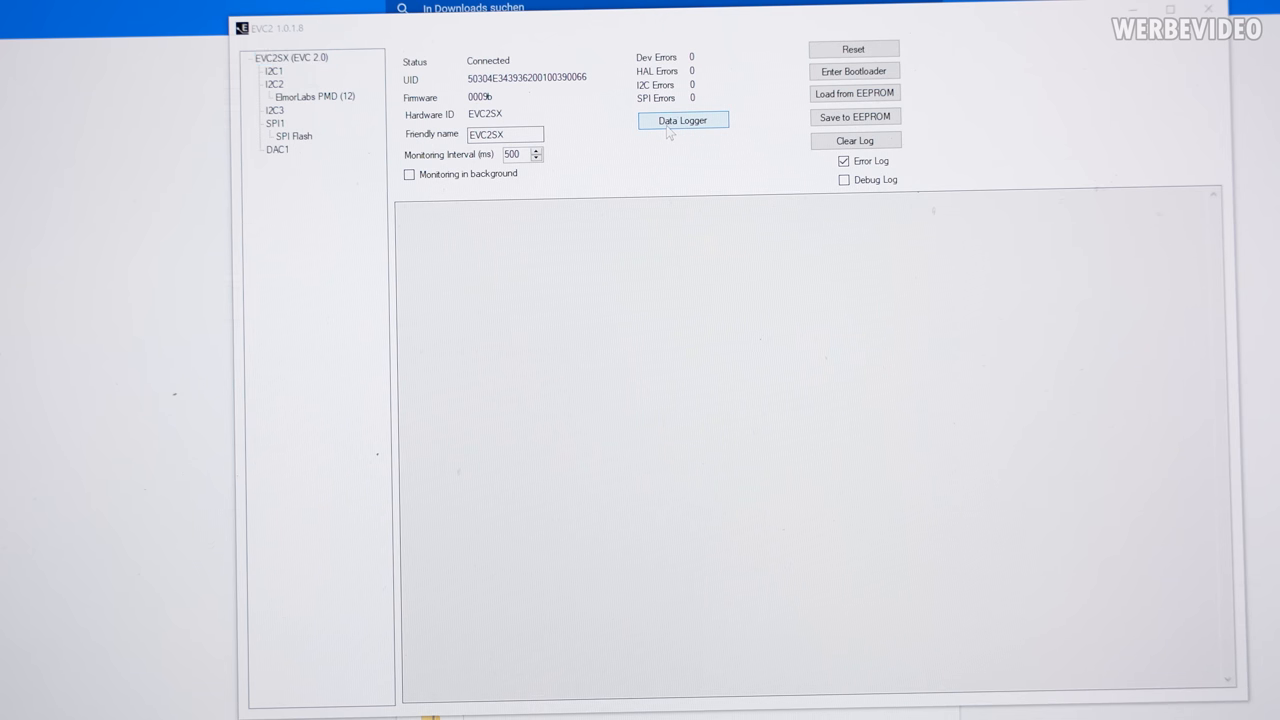
click(684, 120)
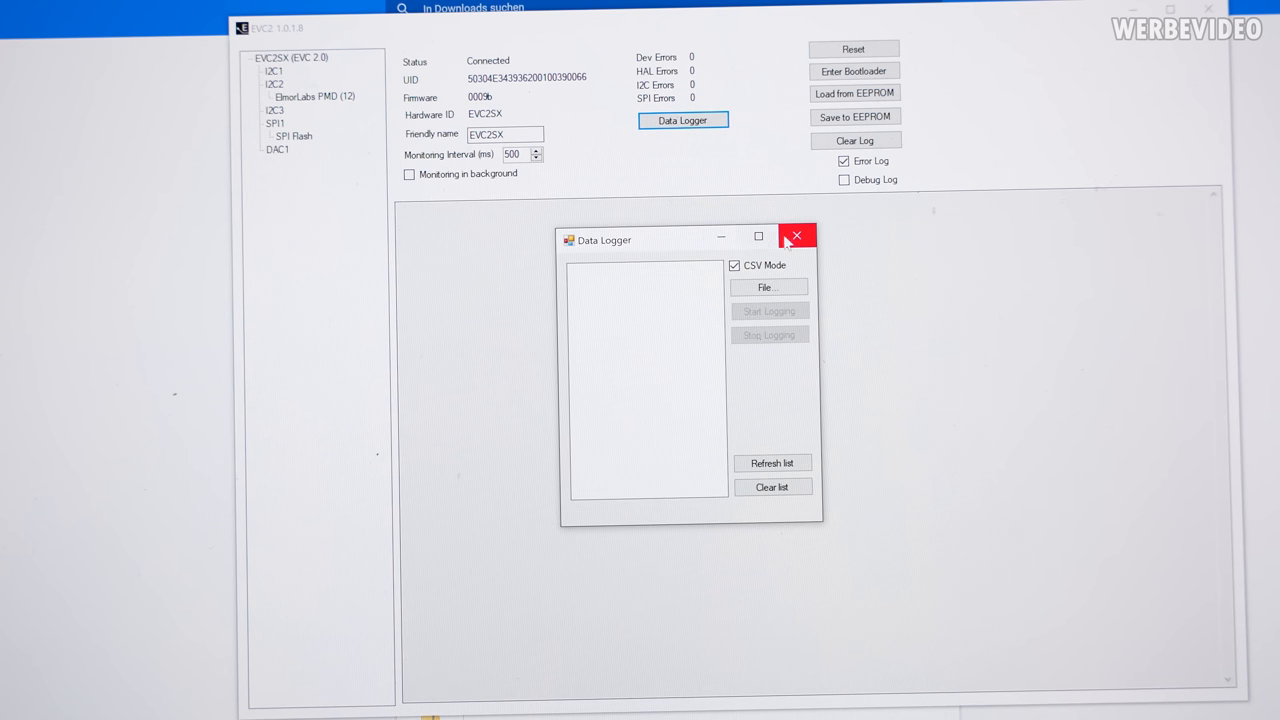